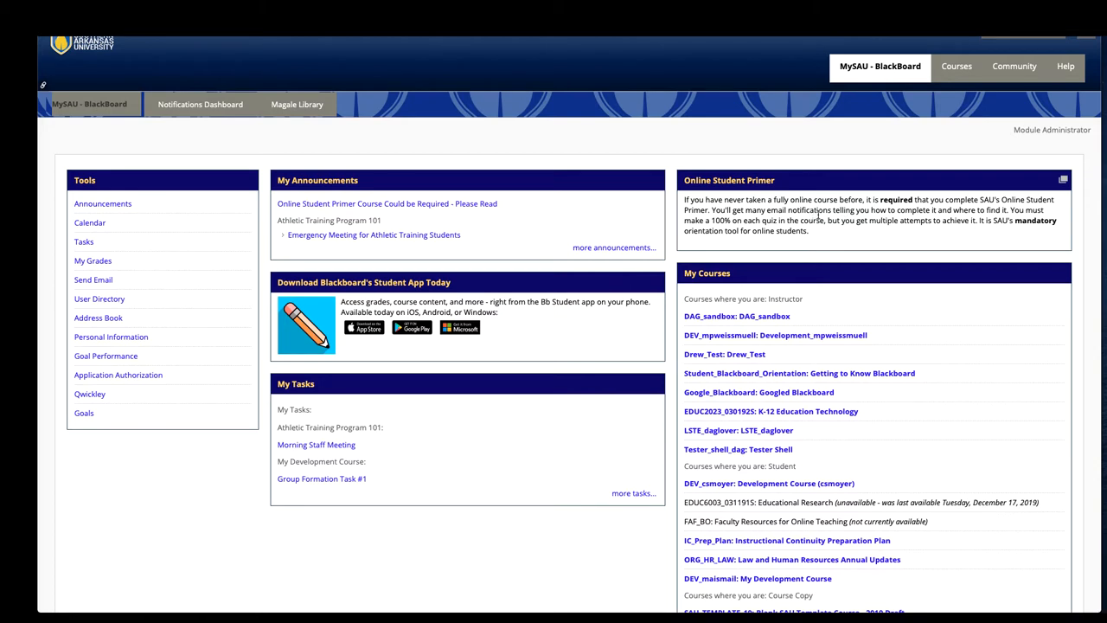
{"action": "mouse_move", "coordinate": [818, 215]}
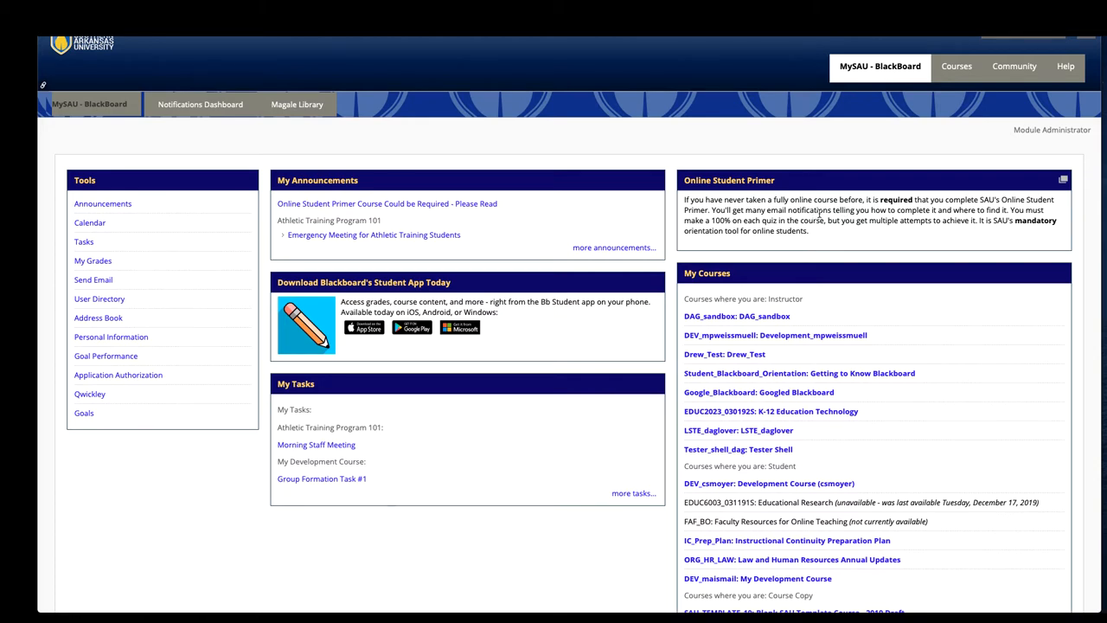
Go to the Magale Library tab, then on to the Help tab's support resources
{"action": "scroll", "scroll_direction": "down", "scroll_amount": 3}
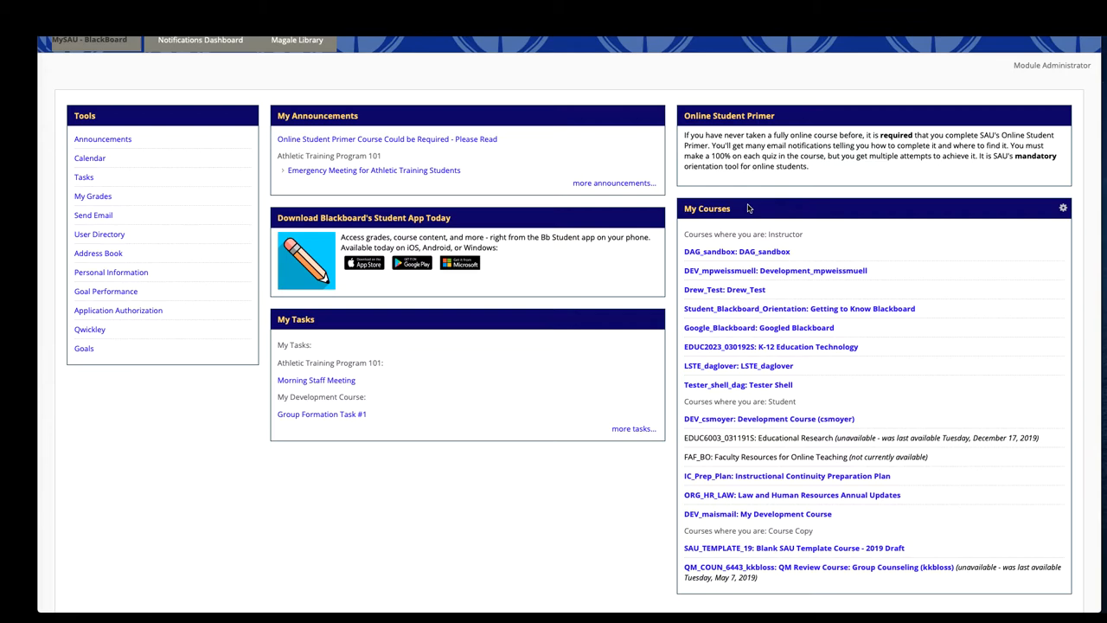
{"action": "mouse_move", "coordinate": [775, 207]}
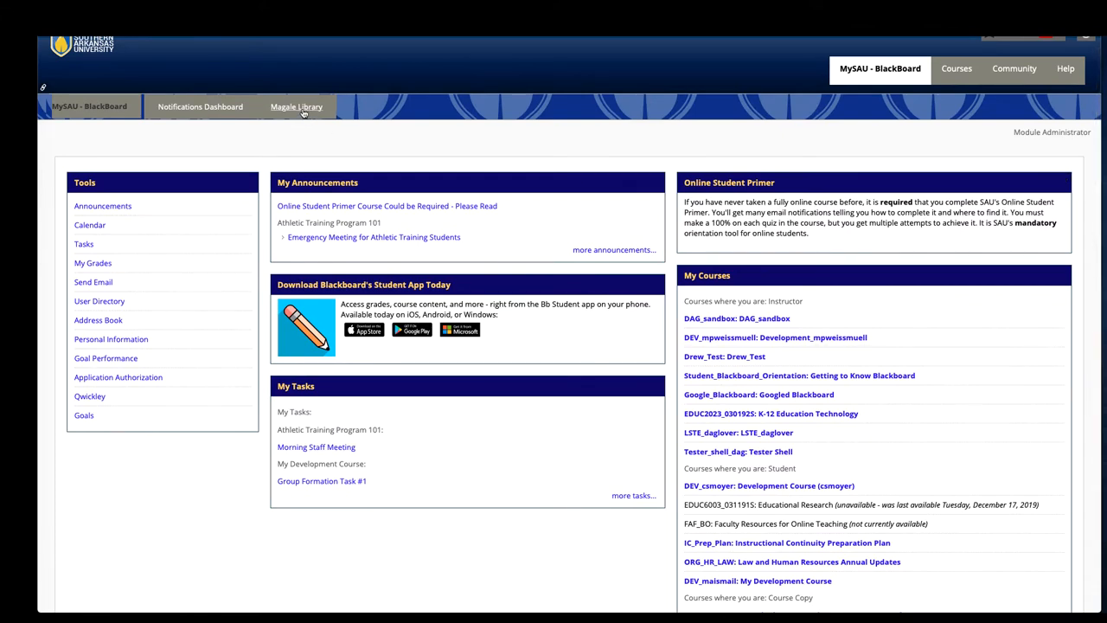
{"action": "left_click", "coordinate": [298, 107]}
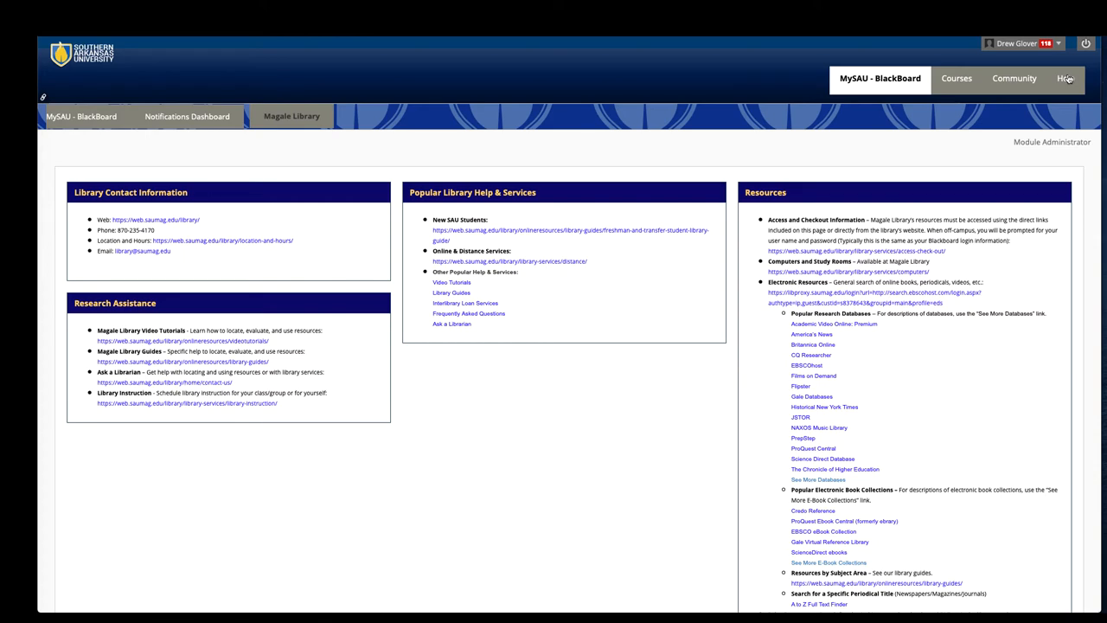
{"action": "left_click", "coordinate": [1066, 78]}
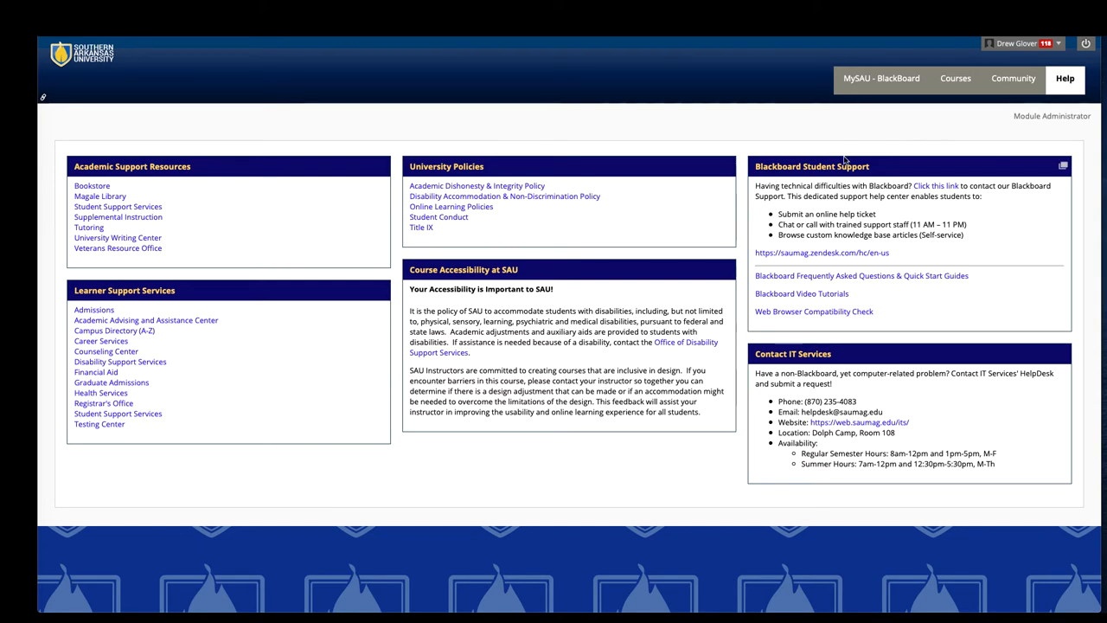
{"action": "mouse_move", "coordinate": [942, 270]}
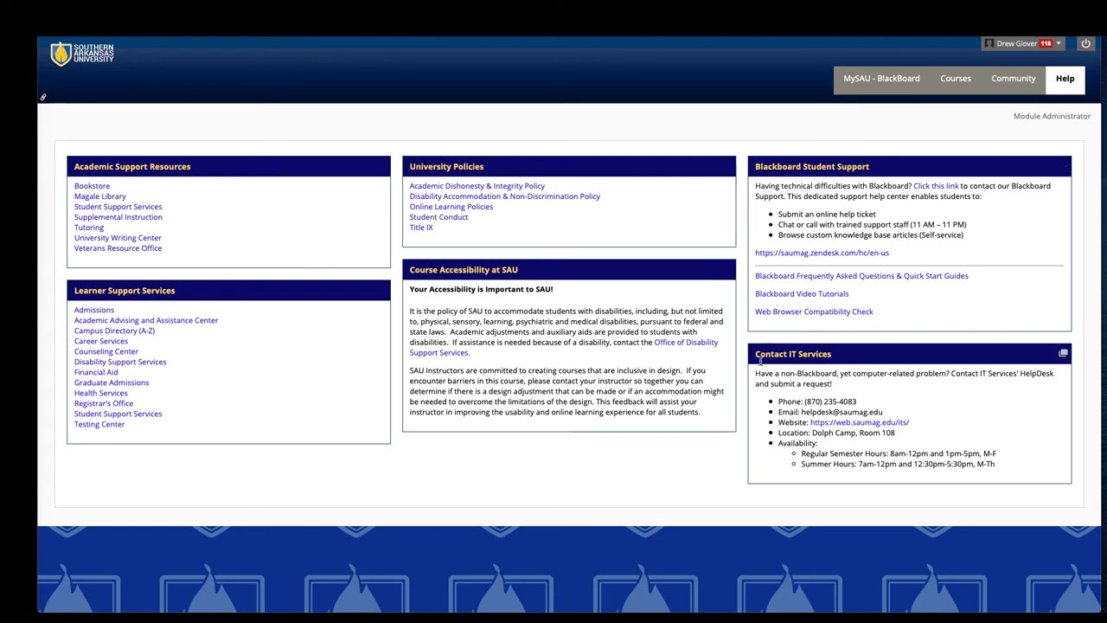
{"action": "mouse_move", "coordinate": [761, 423]}
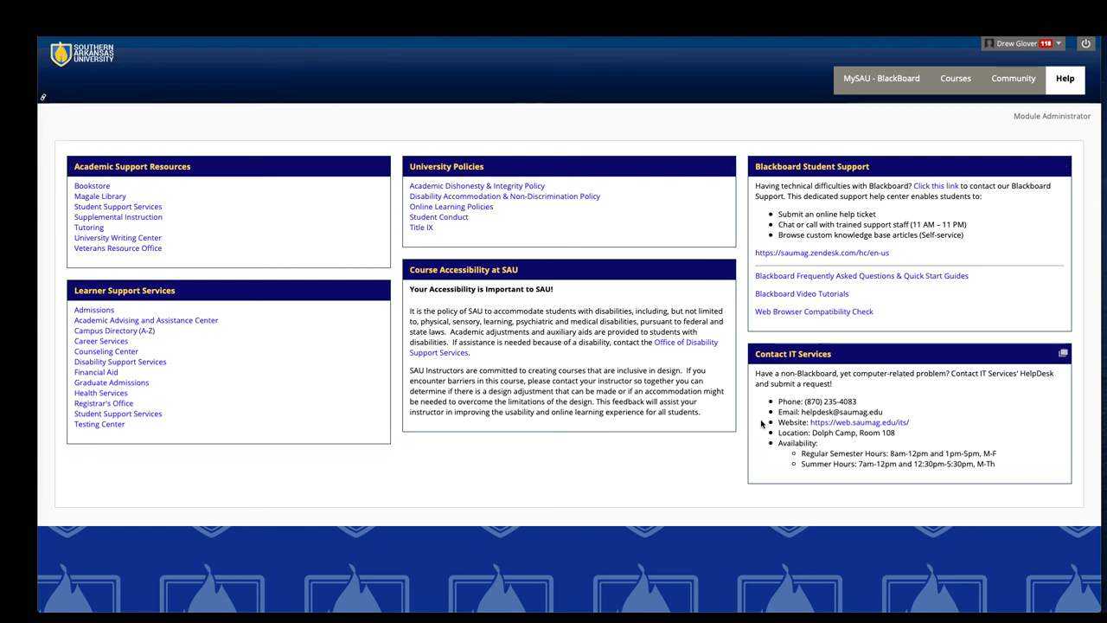